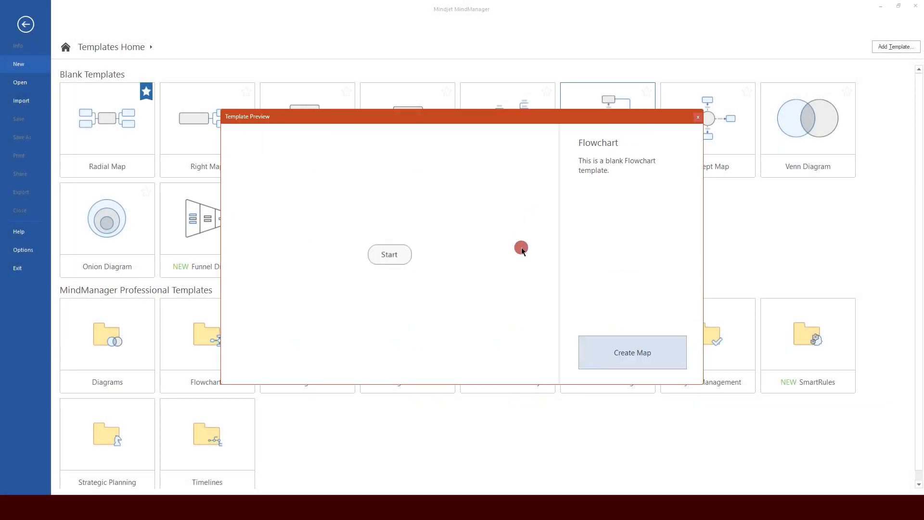
pyautogui.moveTo(403, 263)
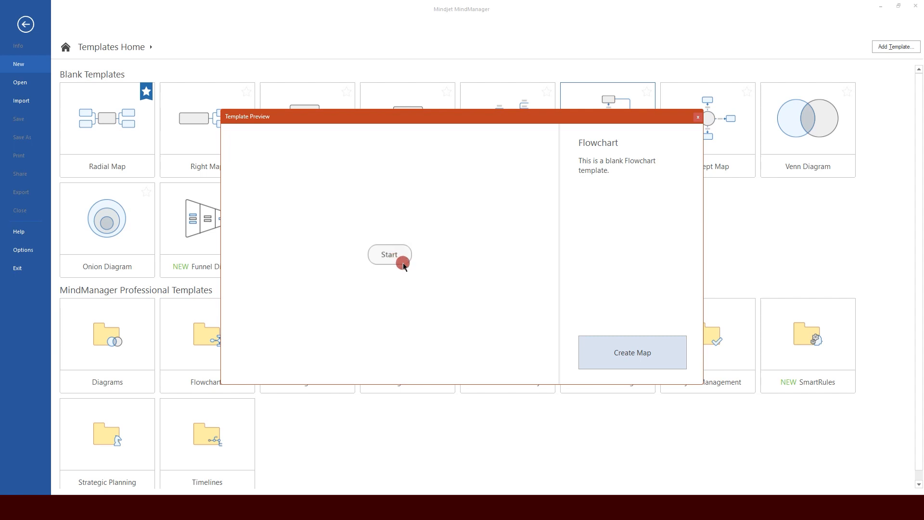
# Create a new map from the Flowchart template with a single Start node.
pyautogui.click(632, 352)
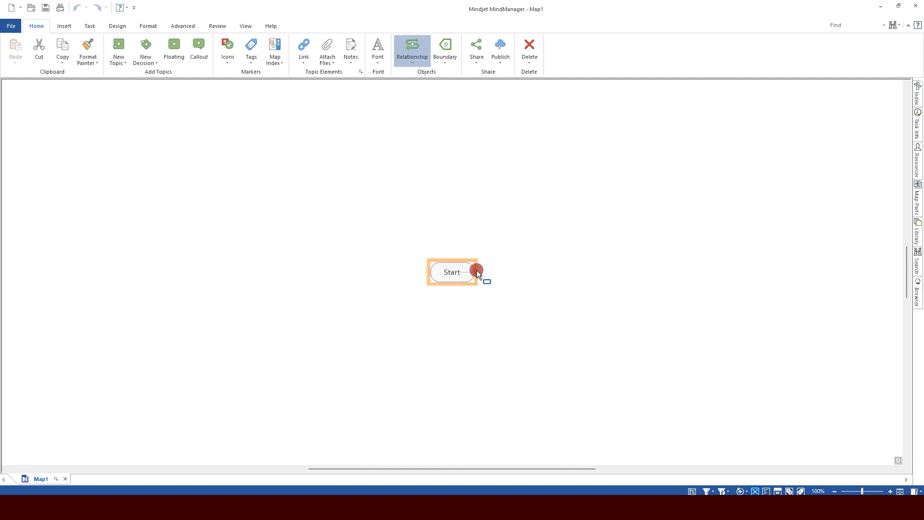
# Try a patterned theme and the Themes gallery, settling on beige rounded topics with thin blue connectors.
pyautogui.click(117, 26)
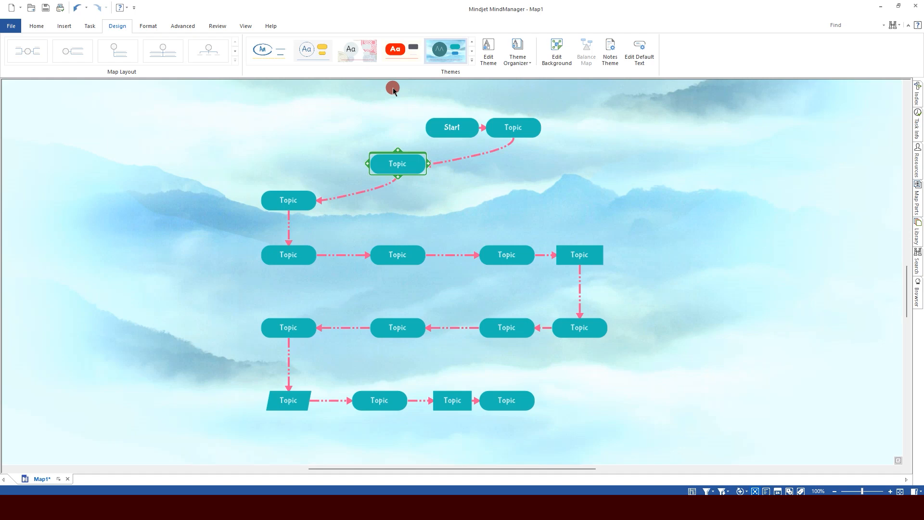
pyautogui.click(356, 49)
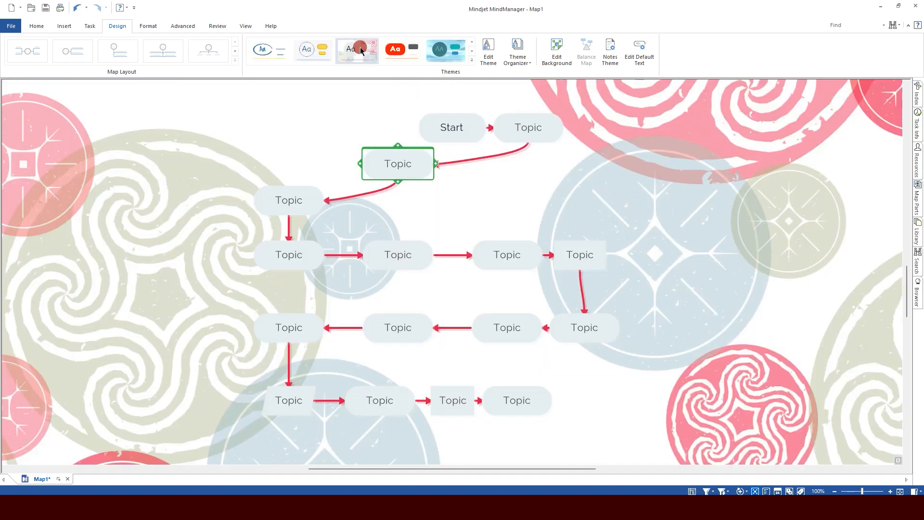
pyautogui.moveTo(400, 50)
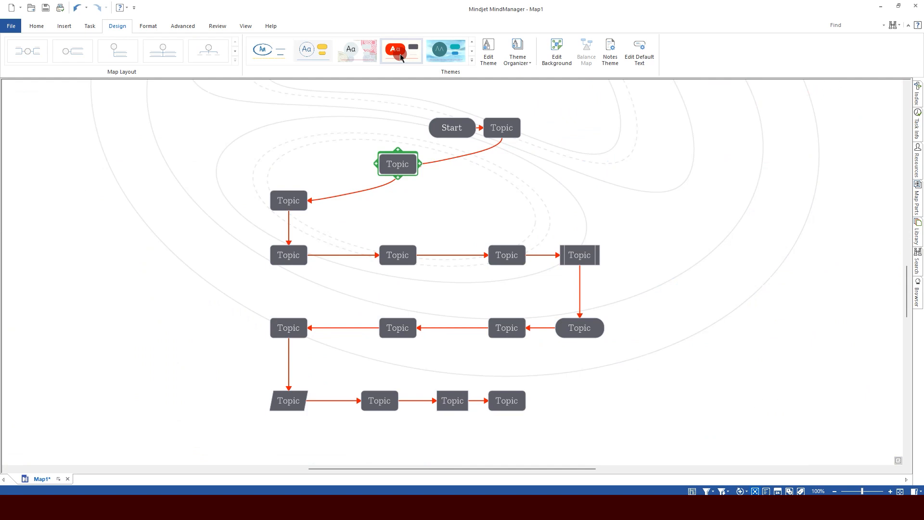
pyautogui.click(471, 64)
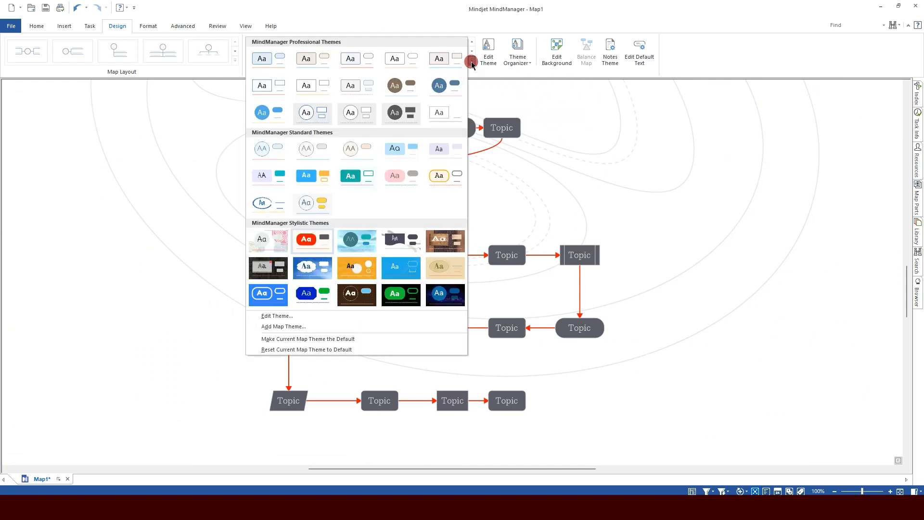
pyautogui.moveTo(418, 357)
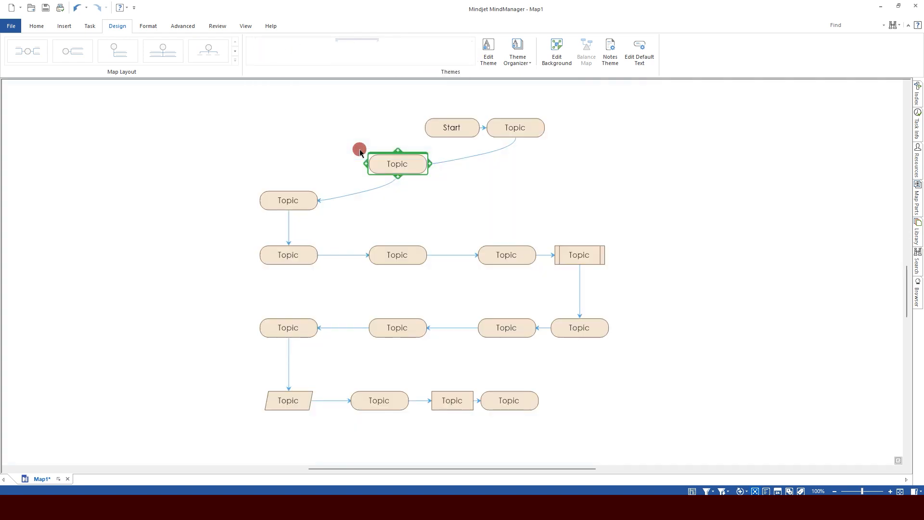
pyautogui.click(472, 62)
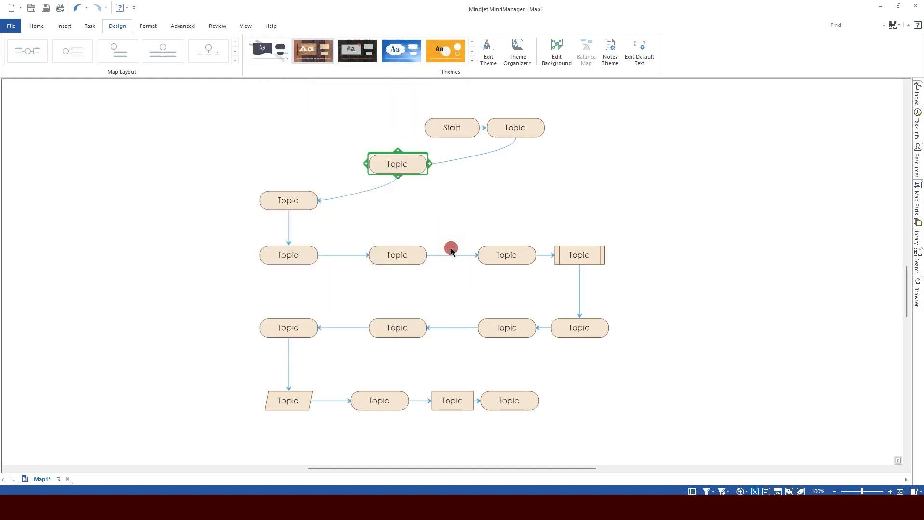
pyautogui.click(311, 50)
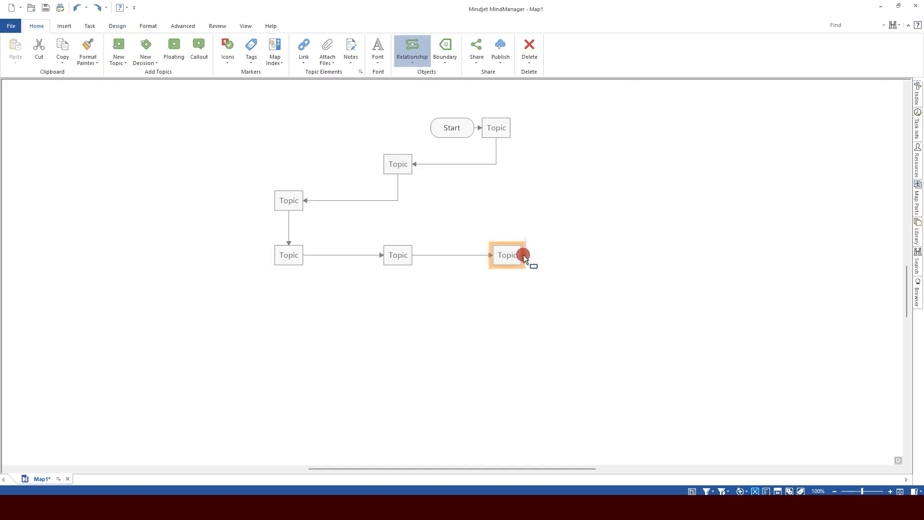
# Show shape choices on the newest topic's handle to add a connected flowchart topic.
pyautogui.click(508, 254)
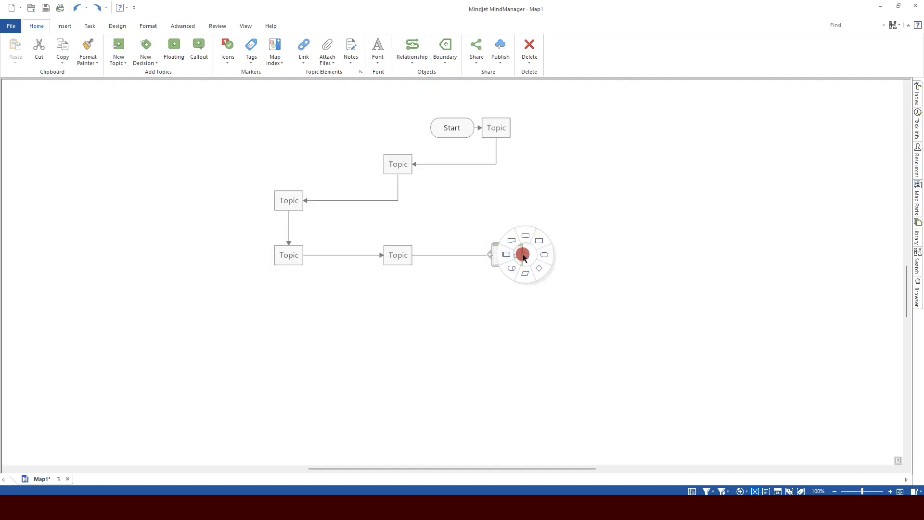
pyautogui.moveTo(511, 242)
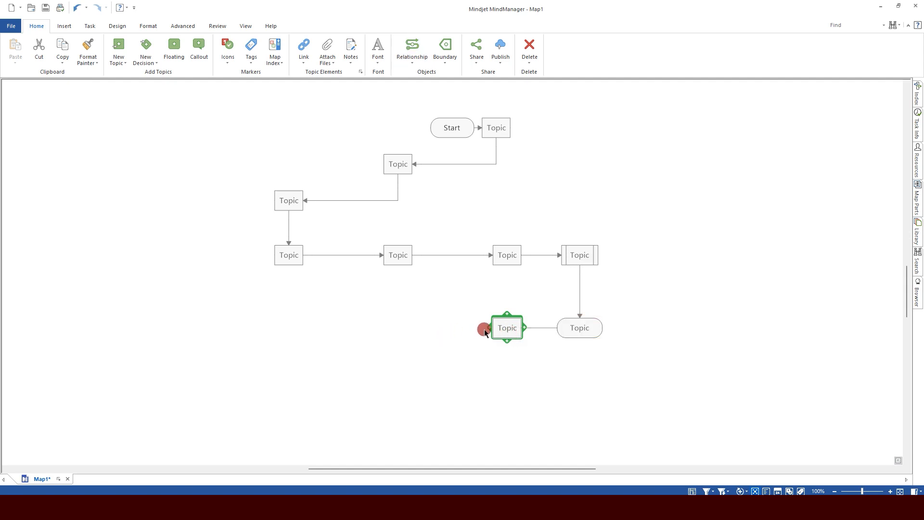
# Add two topics leftwards on the third row and one below to start the fourth row.
pyautogui.moveTo(507, 327); pyautogui.dragTo(397, 327)
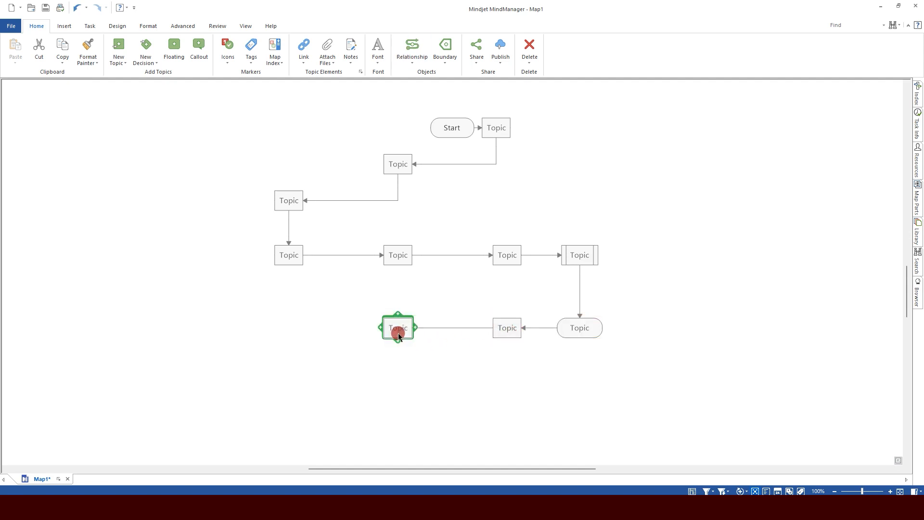
pyautogui.moveTo(389, 344)
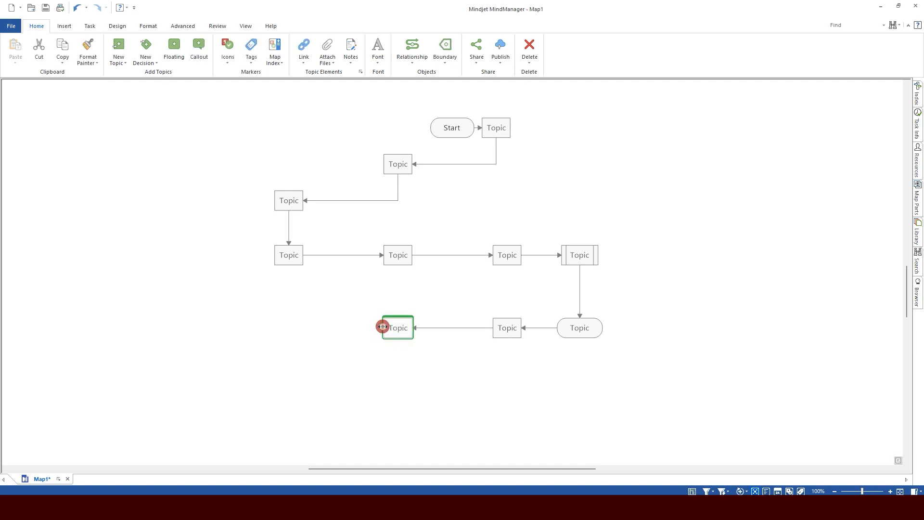
pyautogui.moveTo(382, 327); pyautogui.dragTo(300, 332)
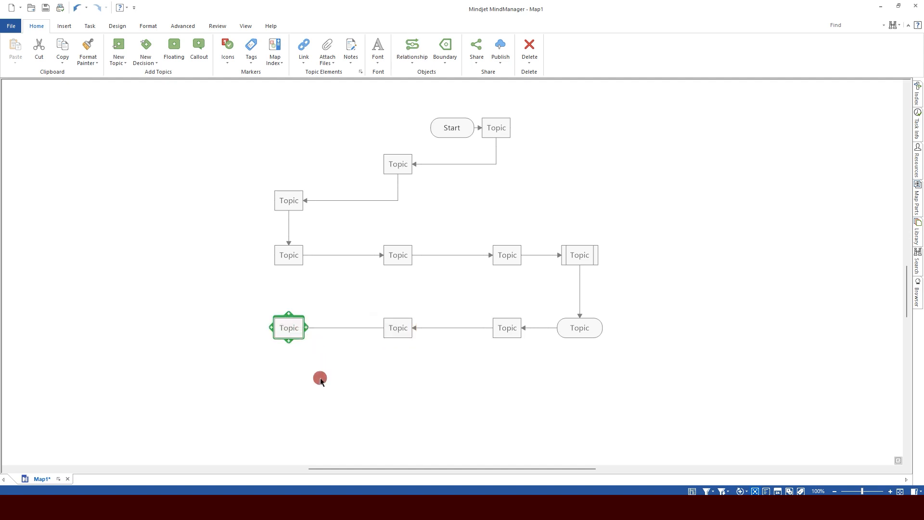
pyautogui.click(287, 328)
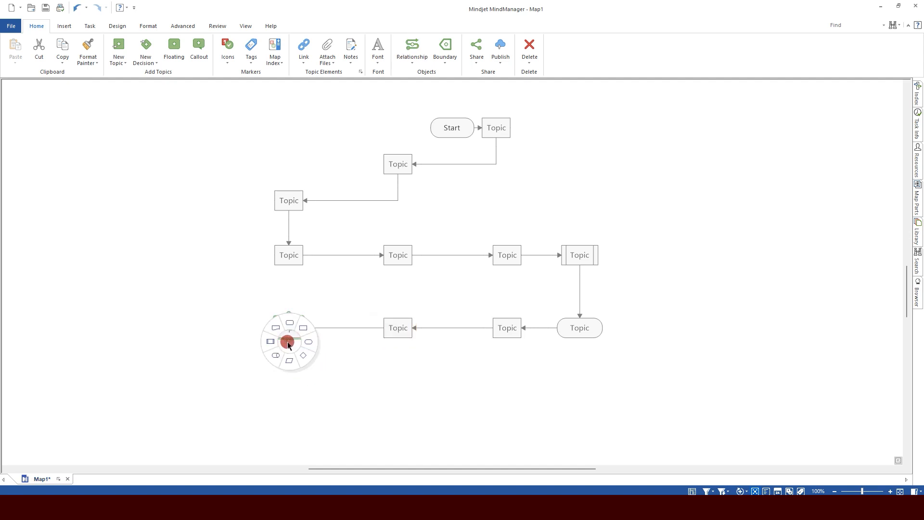
pyautogui.moveTo(289, 369)
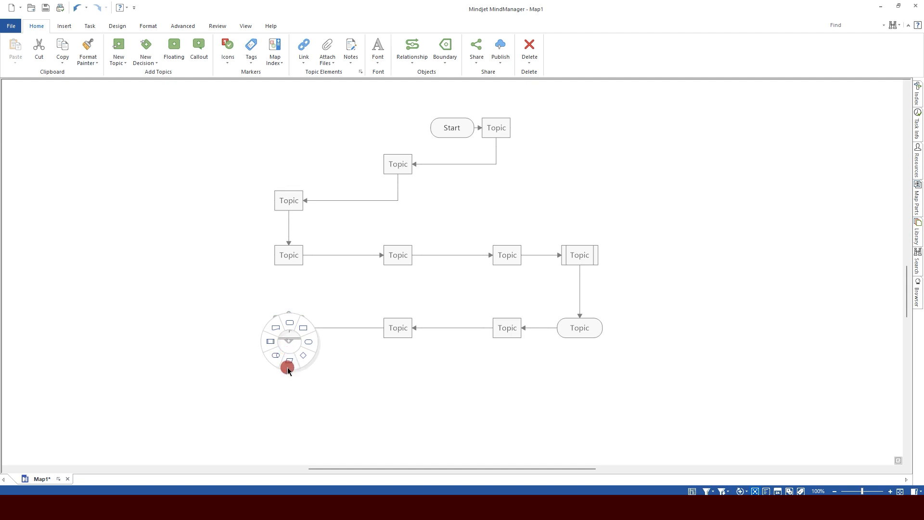
pyautogui.click(288, 367)
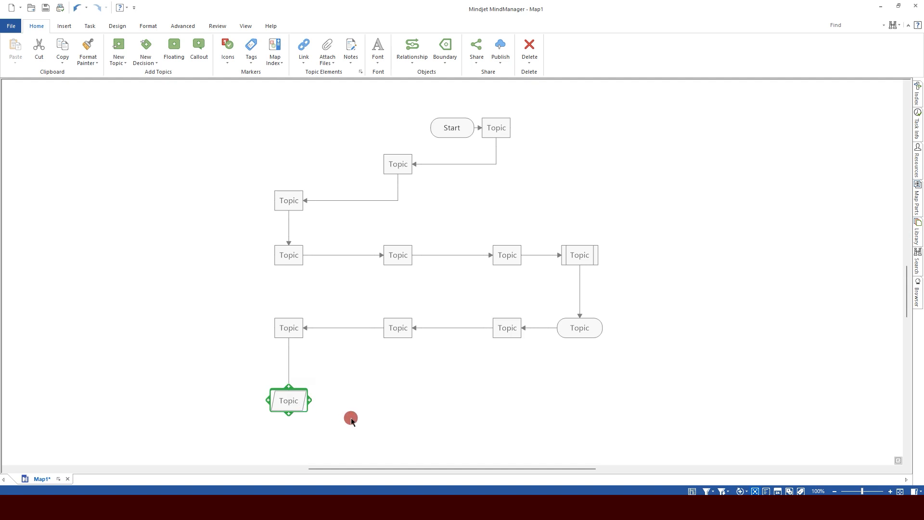
# Make the first fourth-row topic a parallelogram and add topics rightwards to fill the row.
pyautogui.rightClick(287, 401)
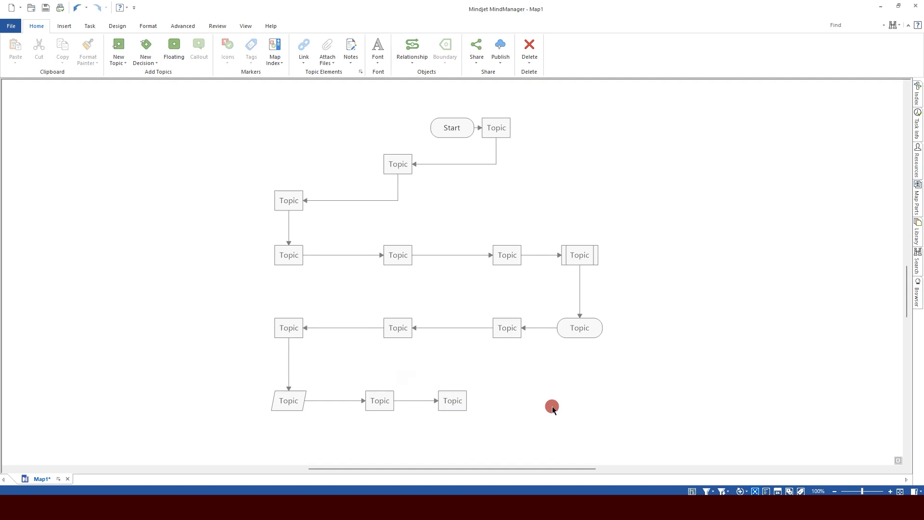
pyautogui.click(452, 400)
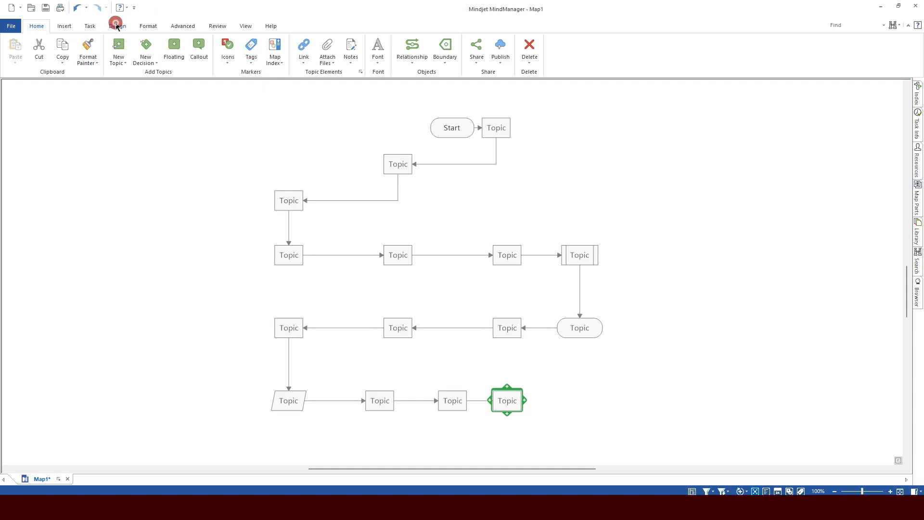
# Set the map background to solid red via Edit Background and apply it.
pyautogui.click(116, 25)
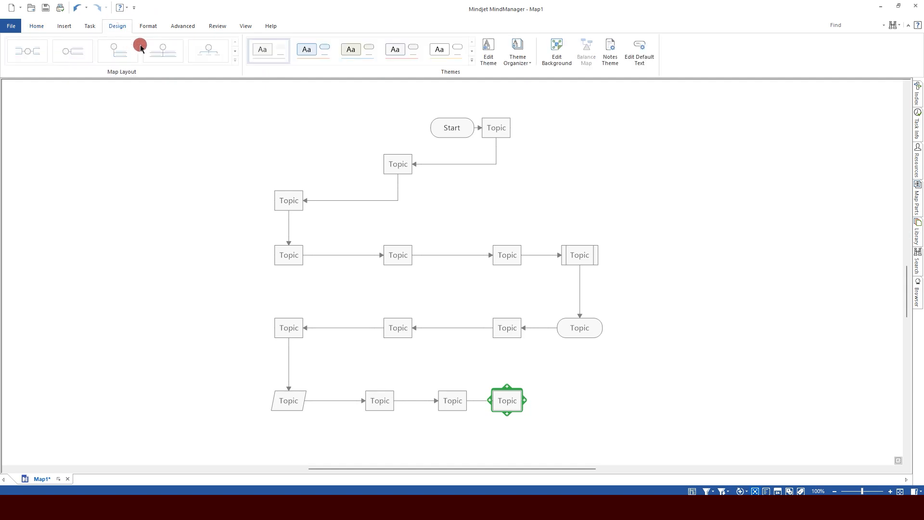
pyautogui.moveTo(517, 51)
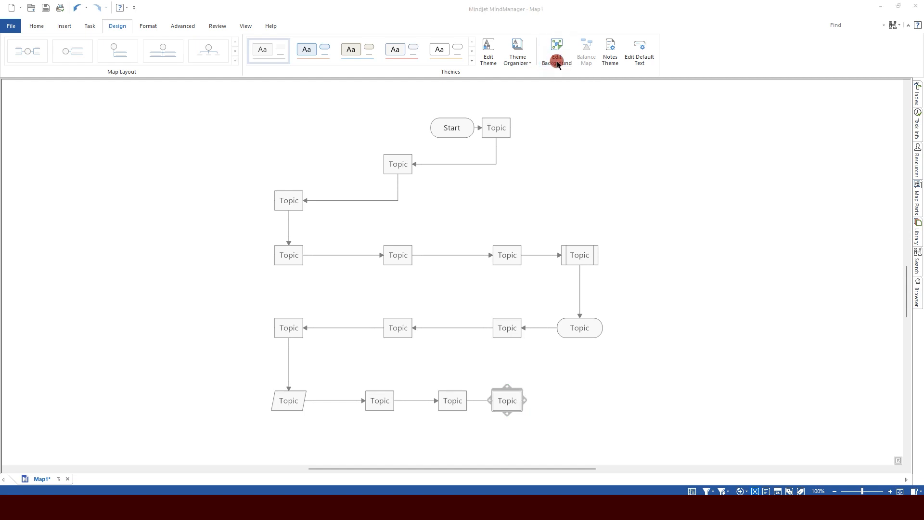
pyautogui.click(555, 52)
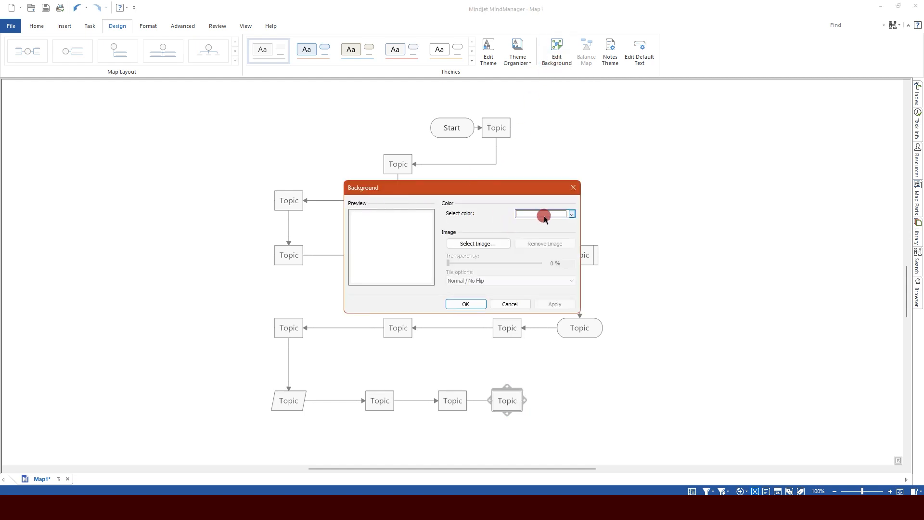
pyautogui.click(542, 214)
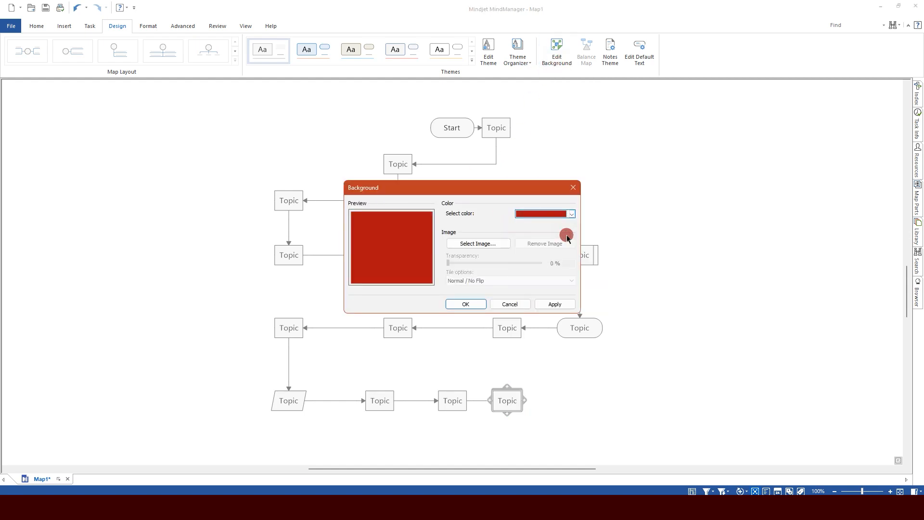
pyautogui.click(553, 303)
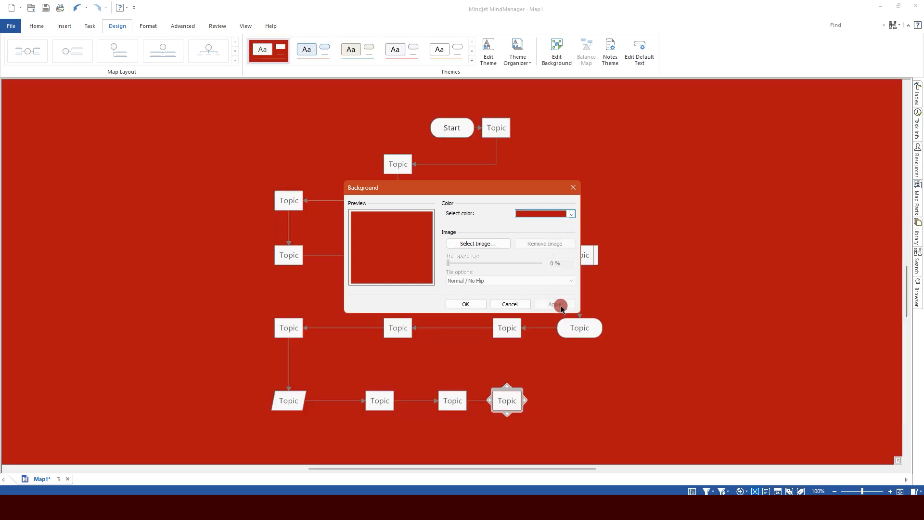
pyautogui.click(568, 213)
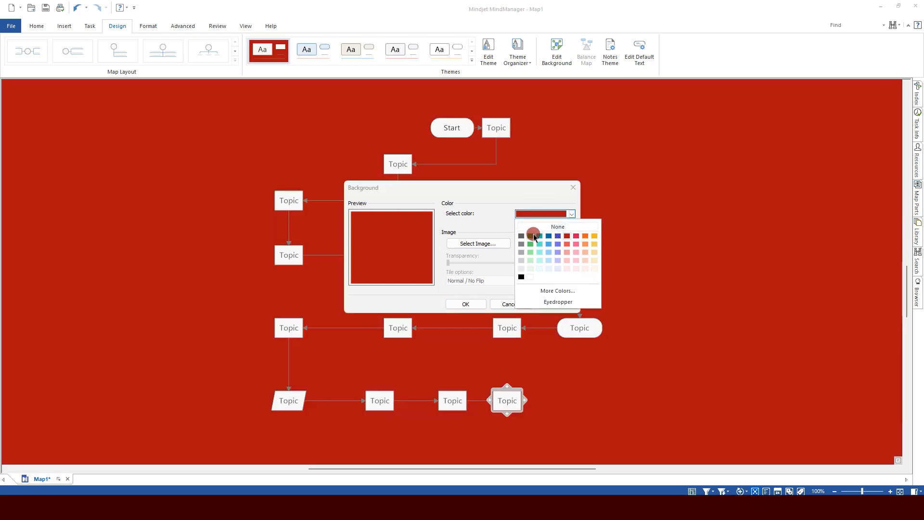